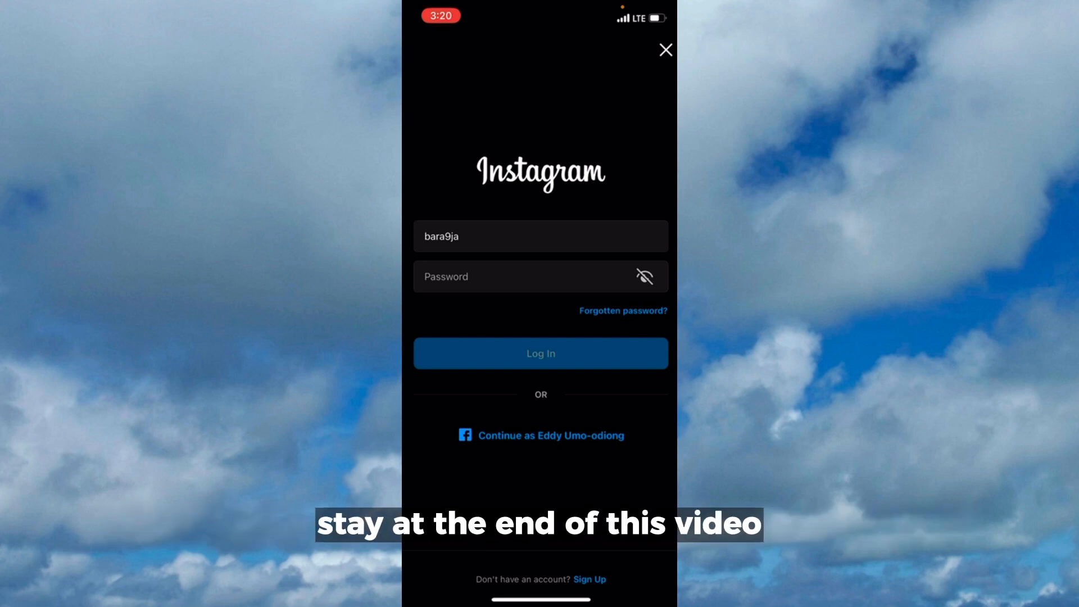
Step: Start recovering the forgotten password from the login screen
{"action": "left_click", "coordinate": [539, 236]}
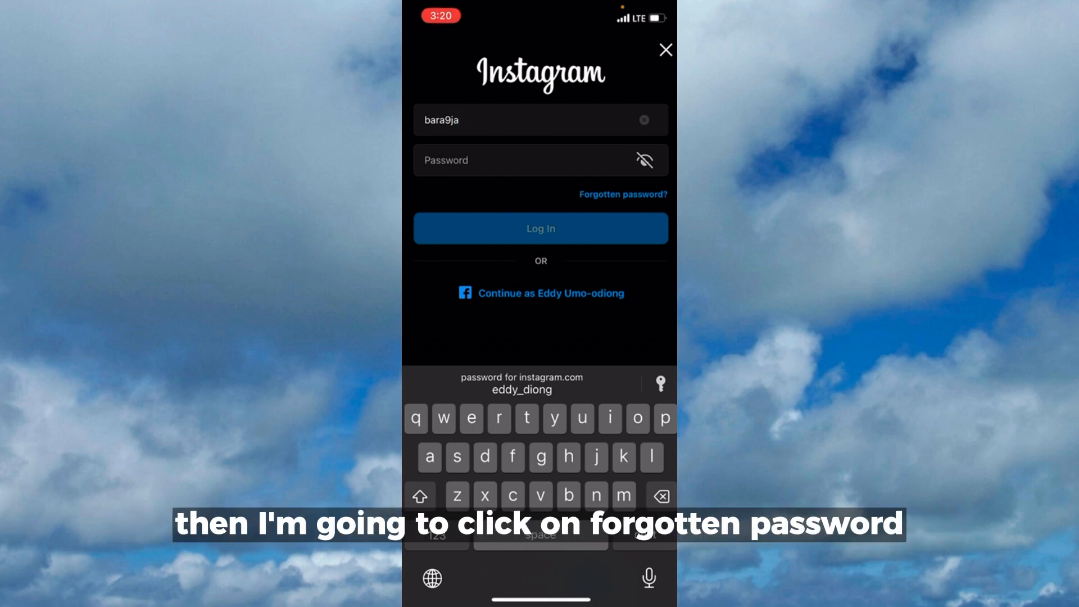
{"action": "left_click", "coordinate": [623, 193]}
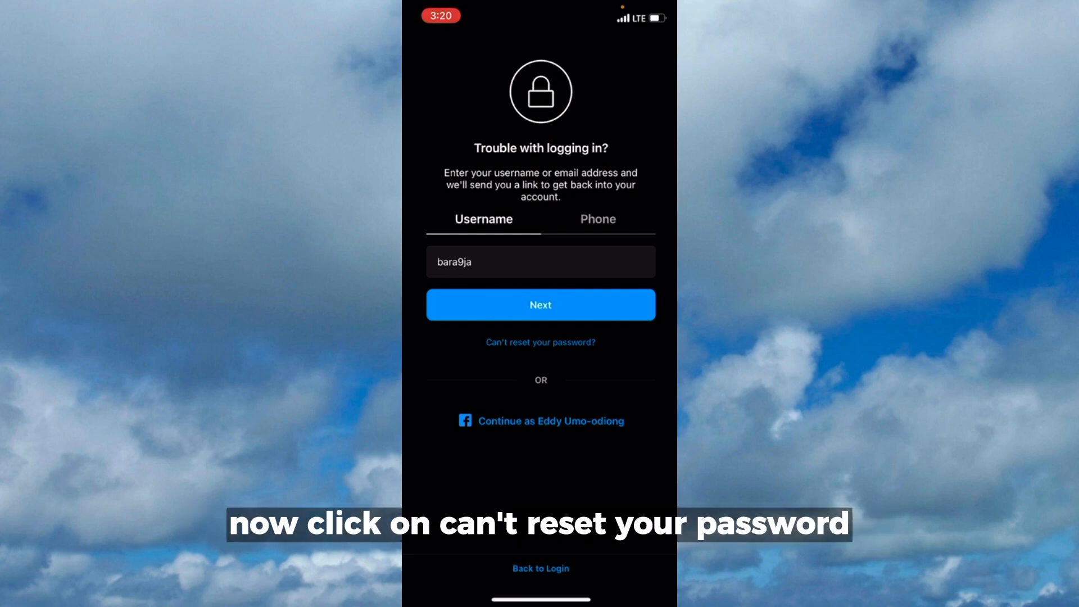
Step: Request support via 'Can't reset your password?' and choose selfie-video identity confirmation
{"action": "left_click", "coordinate": [540, 341]}
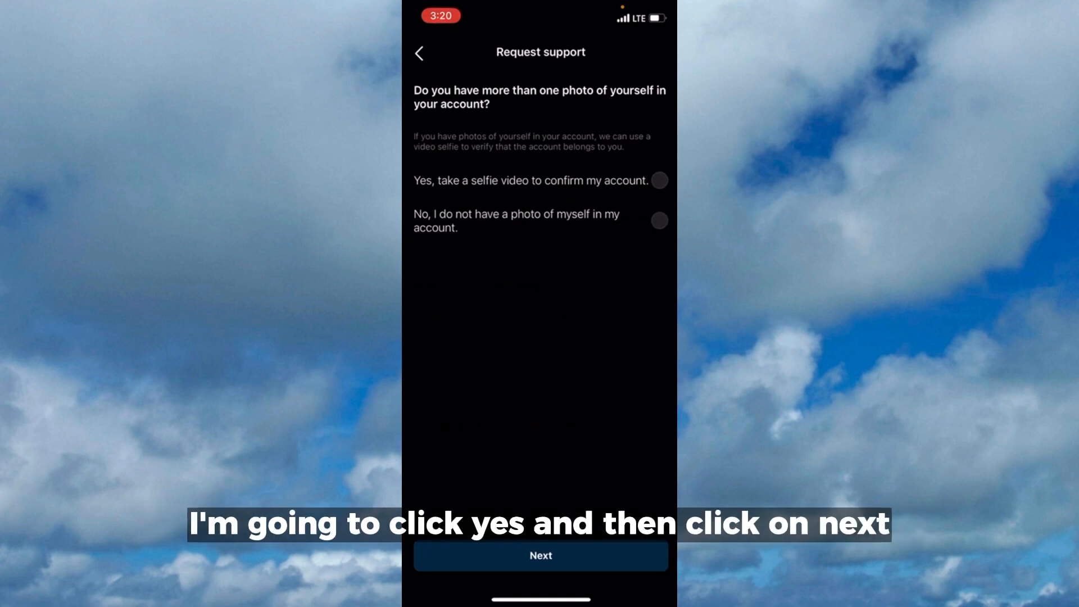
{"action": "left_click", "coordinate": [659, 181]}
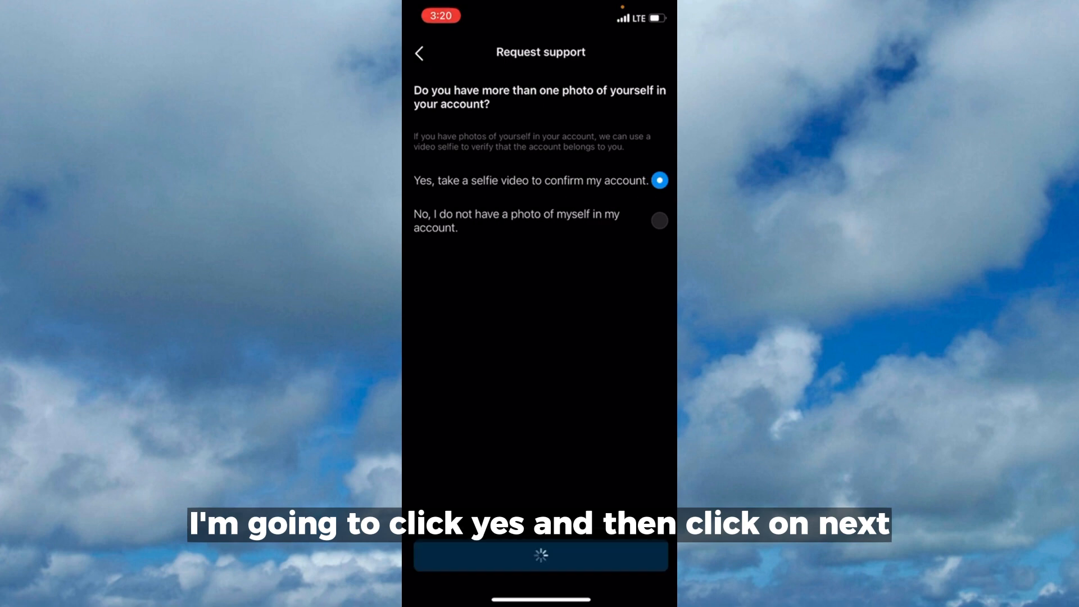
{"action": "left_click", "coordinate": [541, 555]}
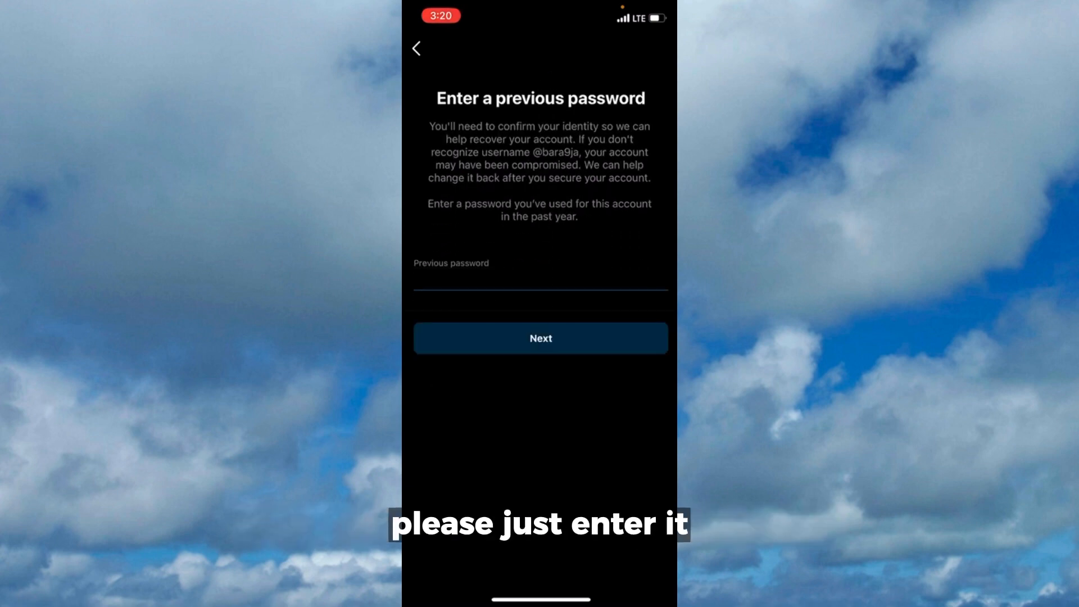
Step: Submit a previous password to reach the recovery-code delivery options
{"action": "left_click", "coordinate": [540, 338]}
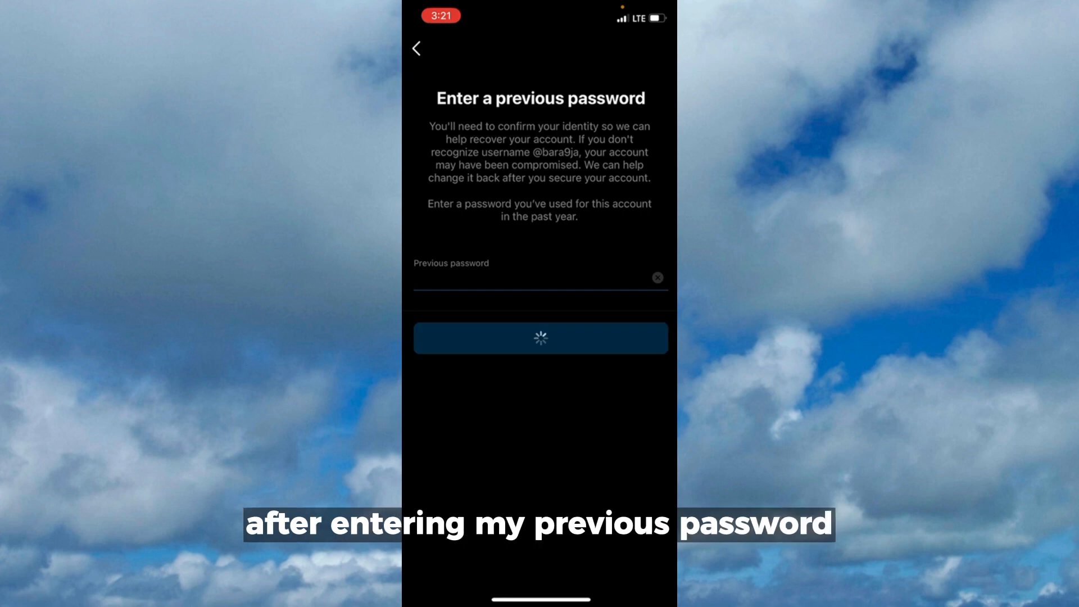
{"action": "left_click", "coordinate": [541, 337]}
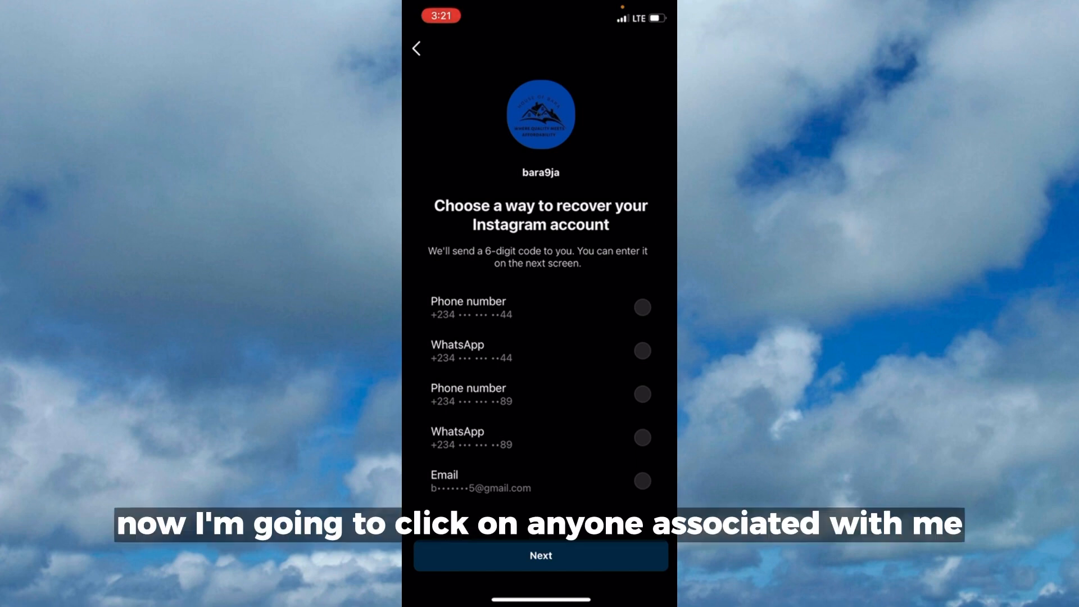
Step: Send the code to the first listed phone number and confirm the 6-digit code
{"action": "left_click", "coordinate": [642, 307]}
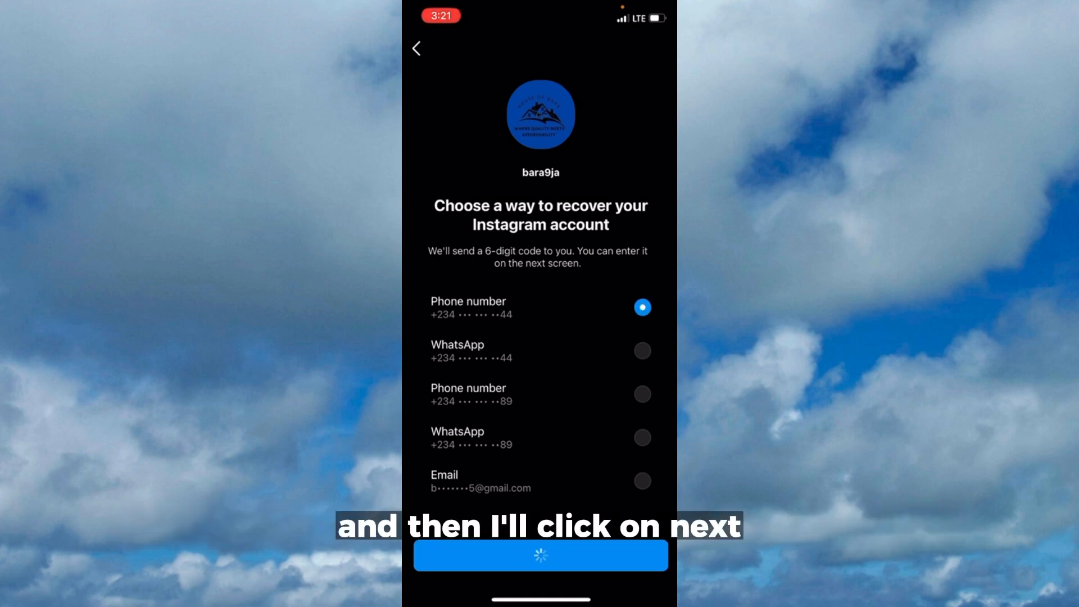
{"action": "left_click", "coordinate": [540, 558]}
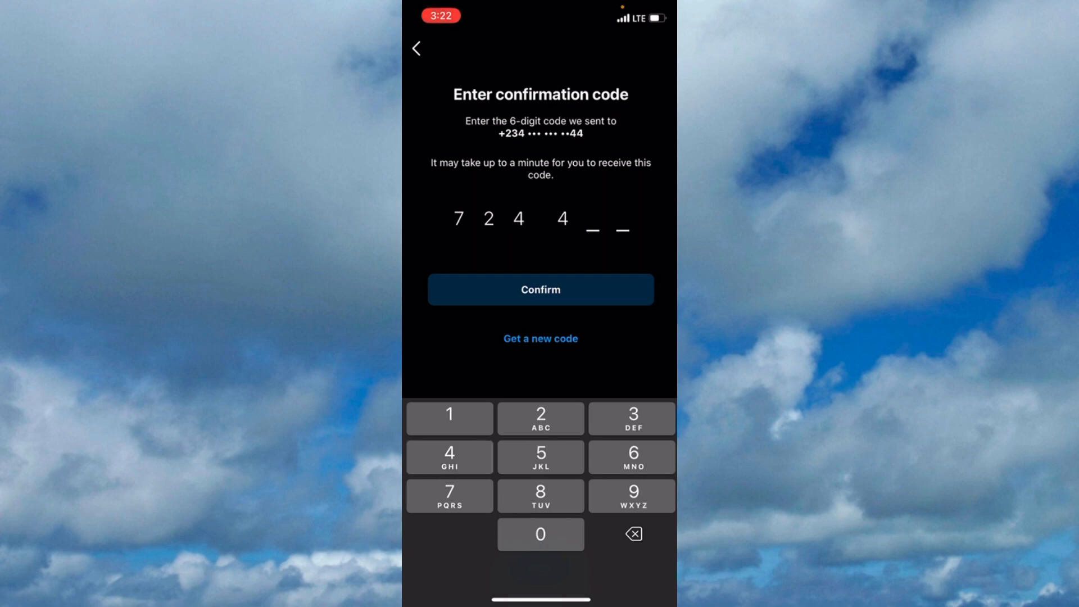
{"action": "left_click", "coordinate": [449, 419]}
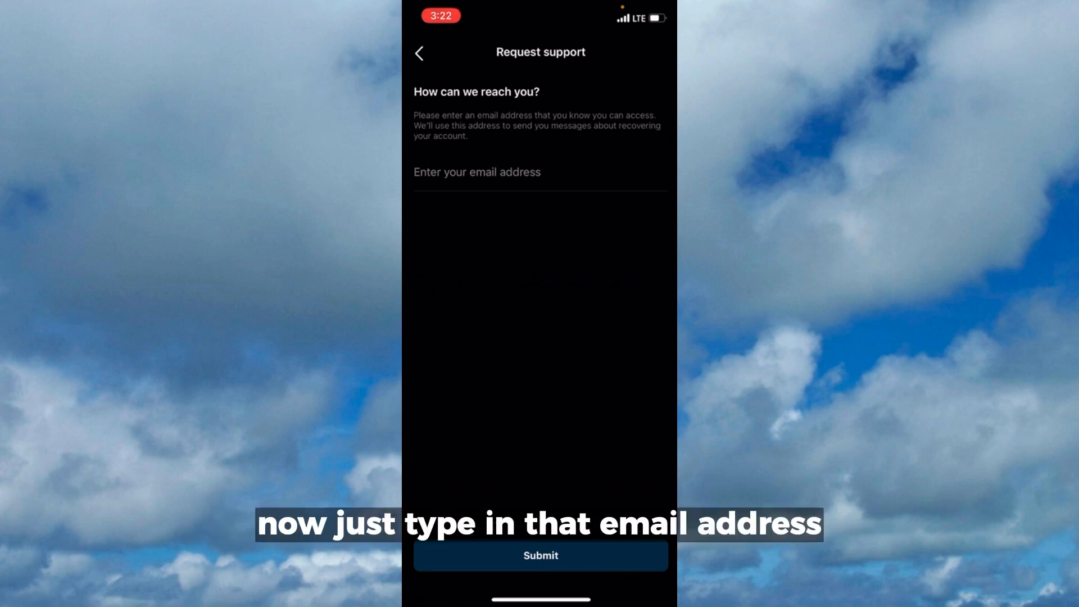
{"action": "left_click", "coordinate": [540, 174]}
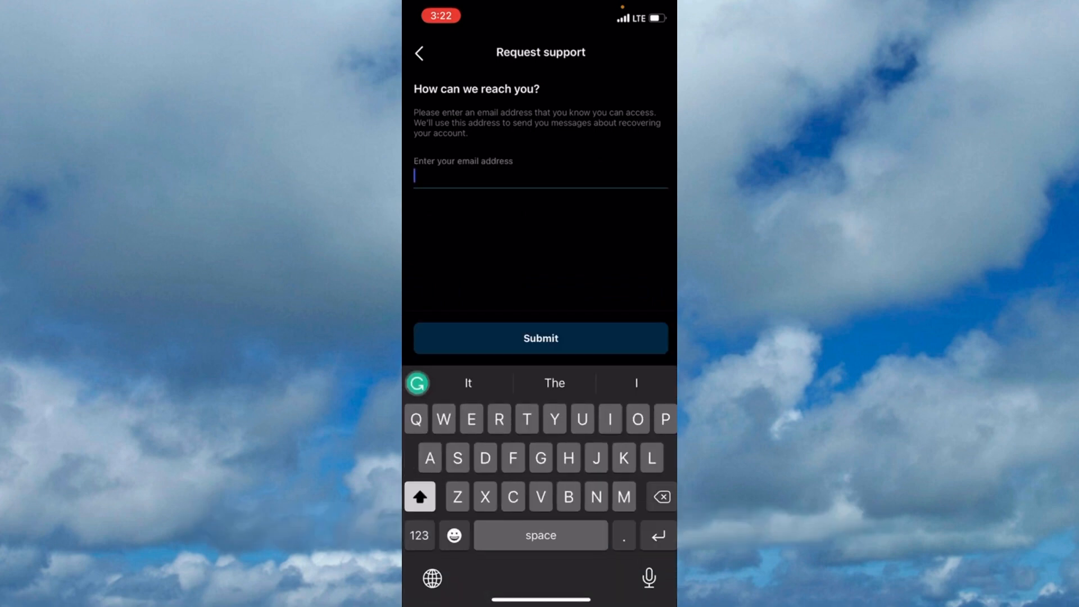
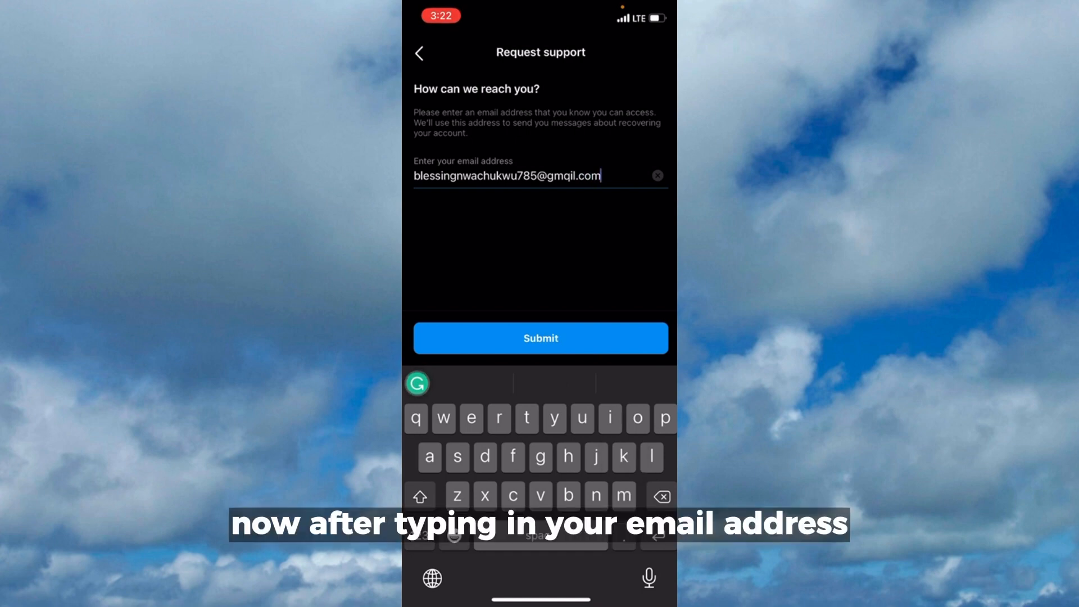
{"action": "left_click", "coordinate": [541, 337]}
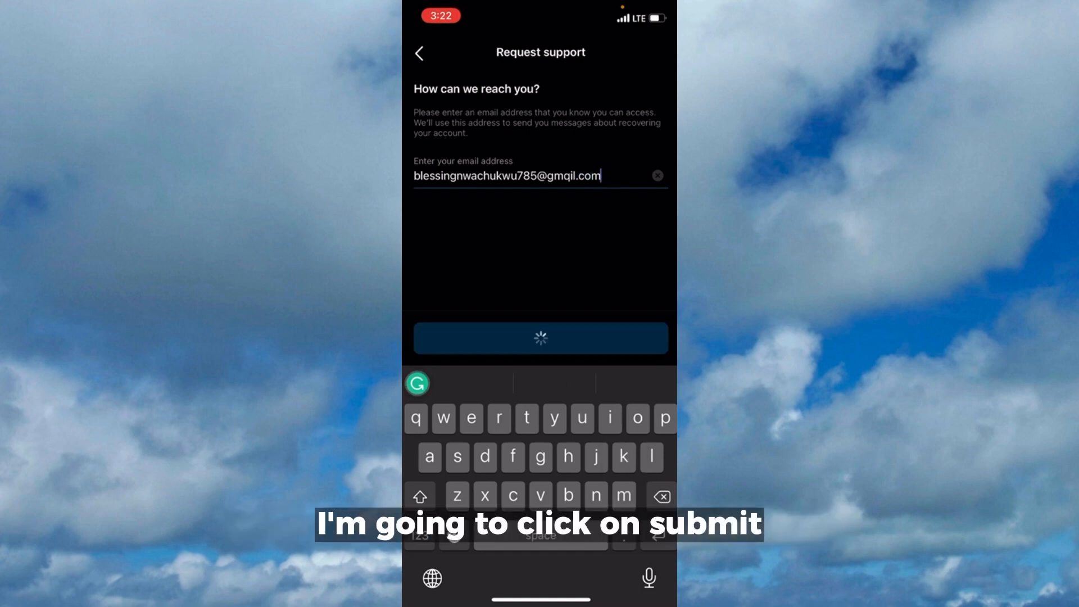
{"action": "left_click", "coordinate": [541, 339]}
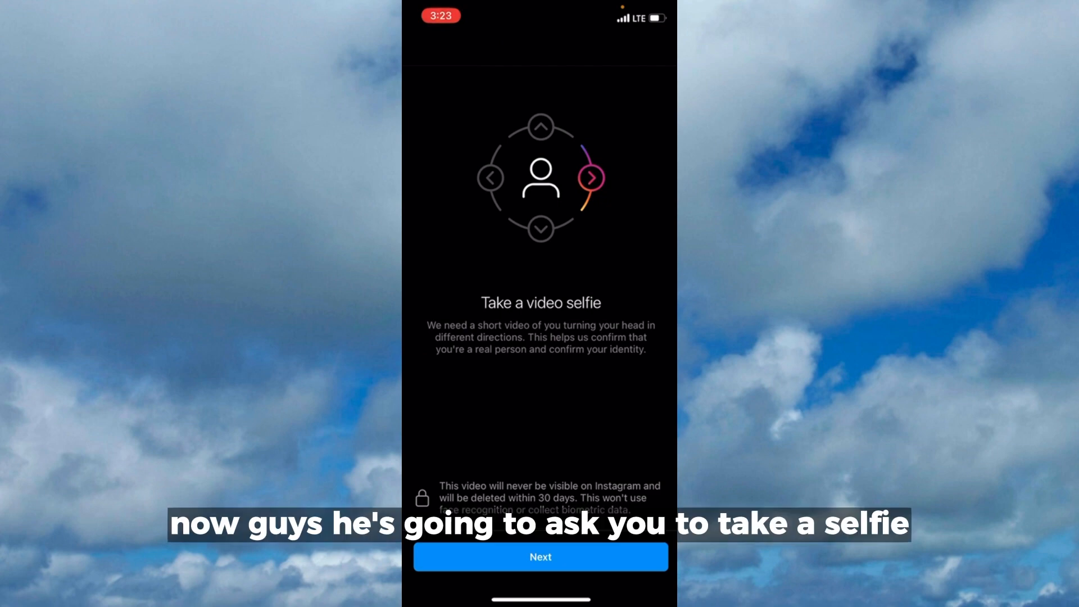
Step: Record and submit the video selfie, then acknowledge the 'Request Received' confirmation
{"action": "left_click", "coordinate": [541, 556]}
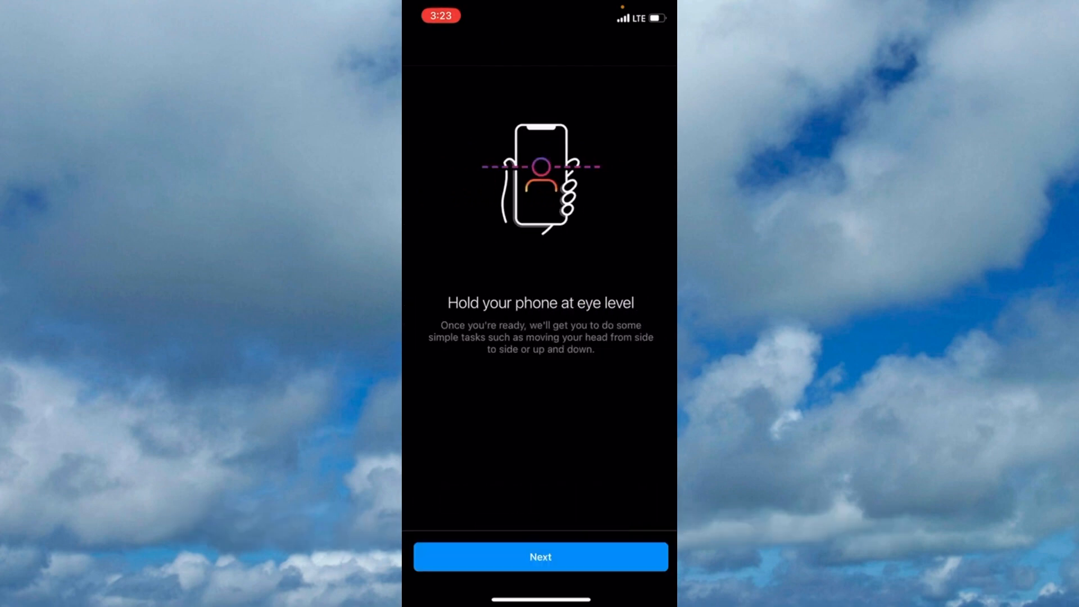
{"action": "left_click", "coordinate": [540, 556]}
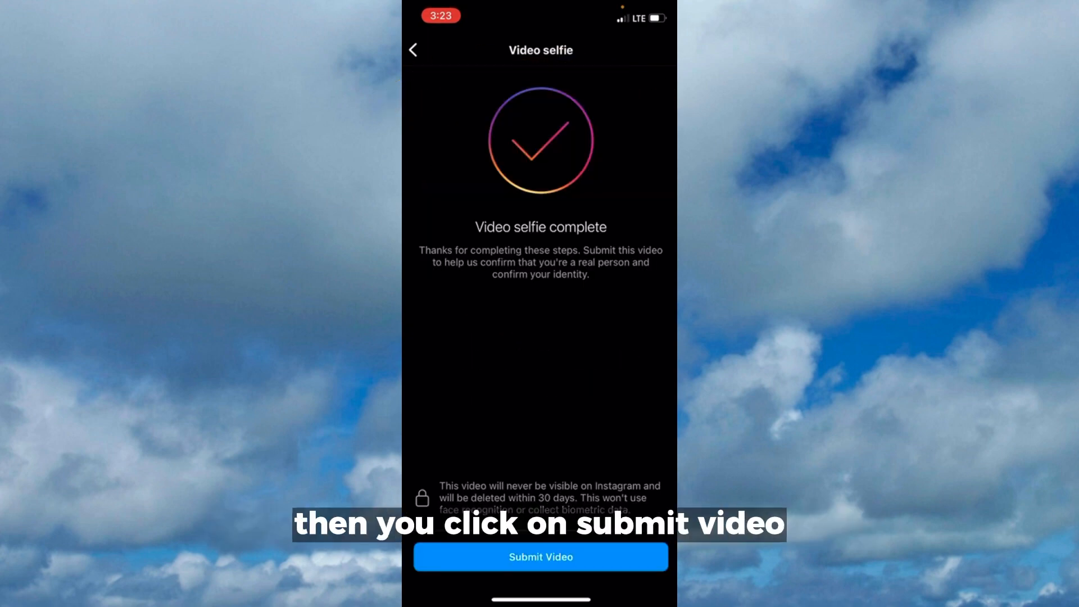
{"action": "left_click", "coordinate": [541, 557]}
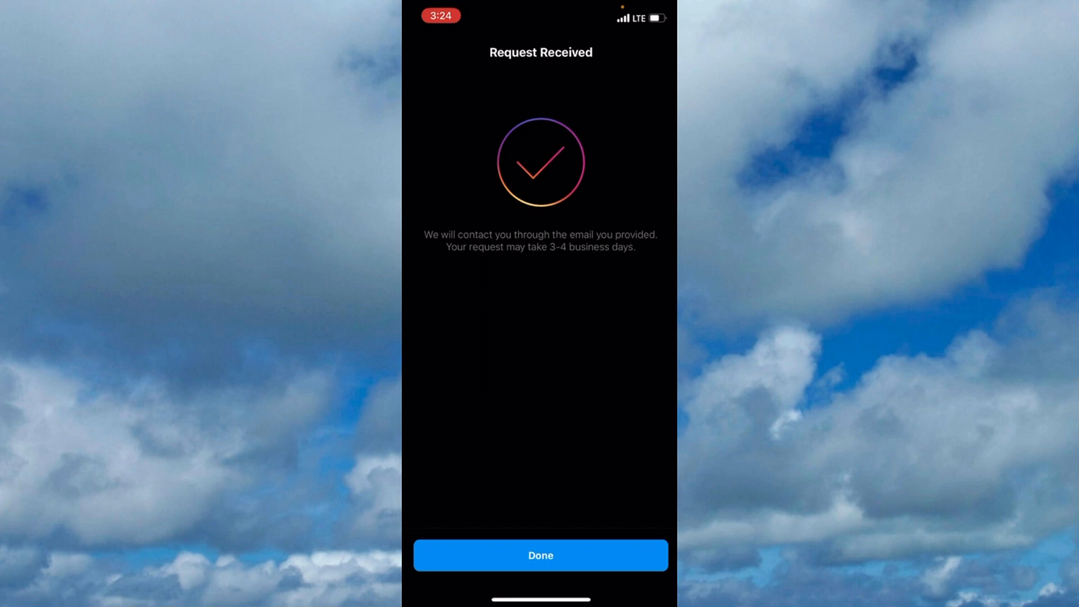
{"action": "left_click", "coordinate": [541, 554]}
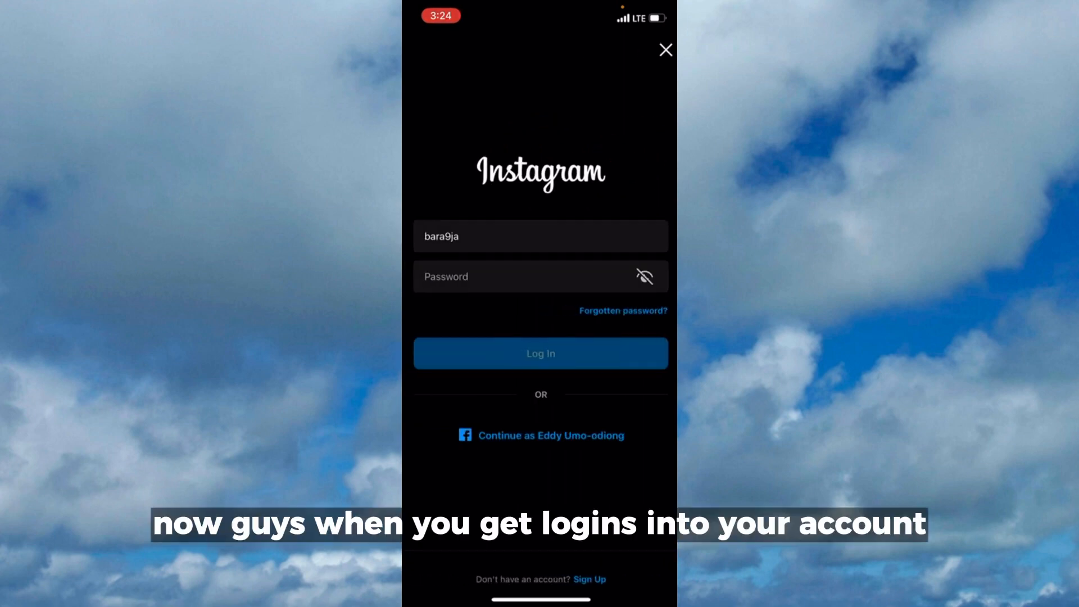